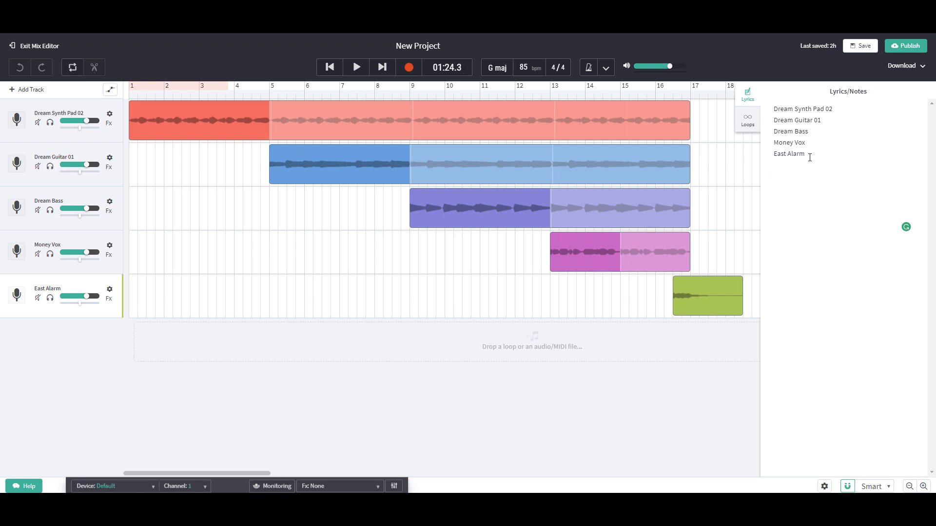
Step: Solo Dream Synth Pad 02 and rewind playback to the start of the project
left_click(776, 176)
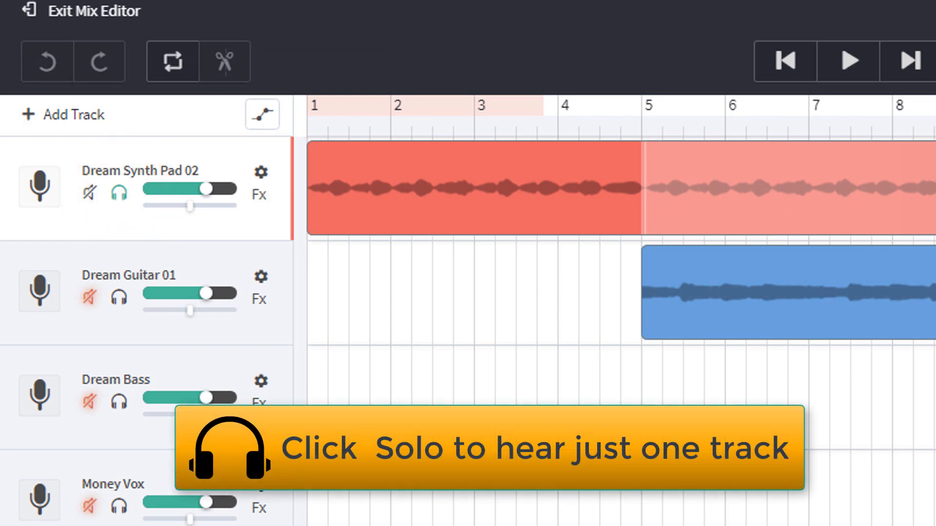
mouse_move(352, 179)
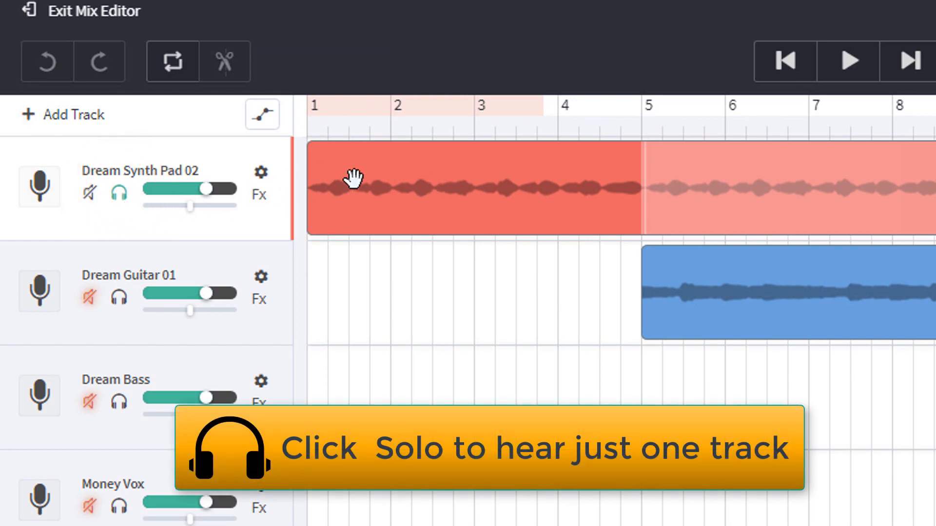
left_click(784, 61)
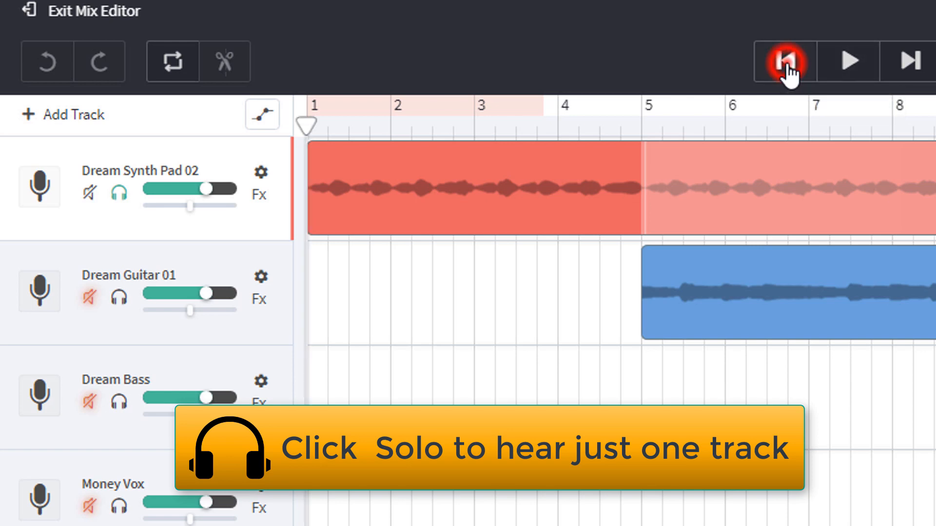
left_click(848, 61)
type("Guitar")
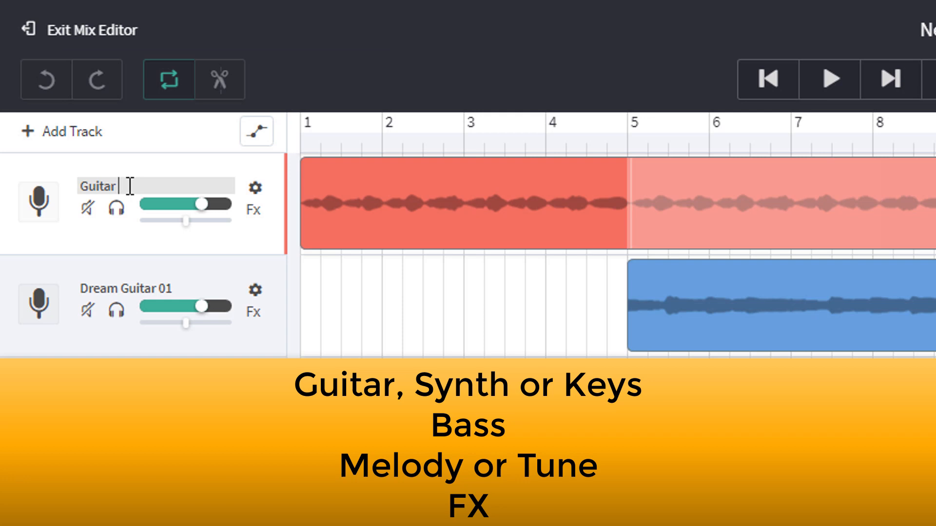
Step: Name the first track 'Guitar Synth or Keys'
type("Sy")
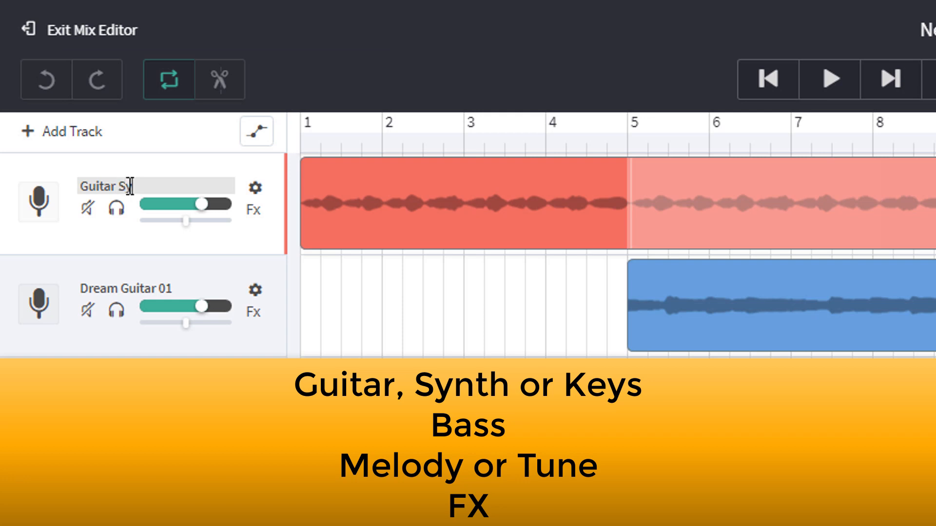
type("nth")
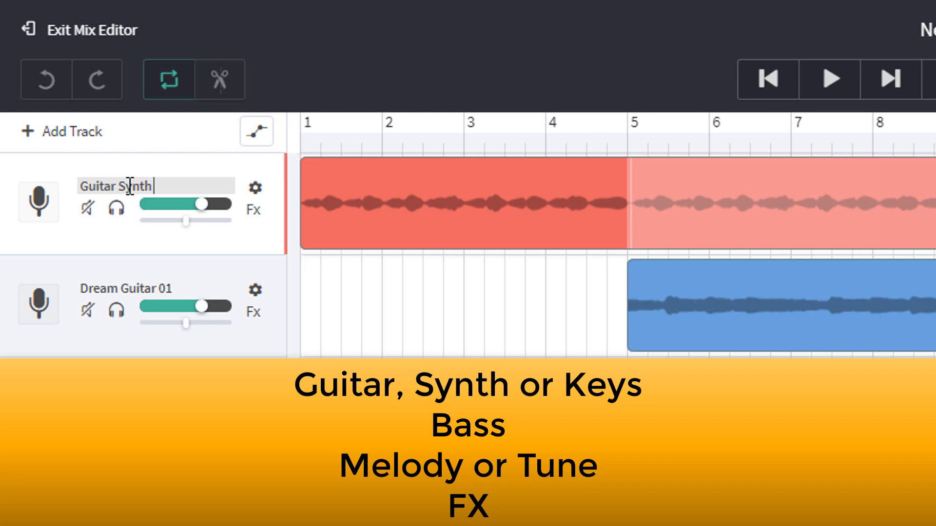
type("or Ke")
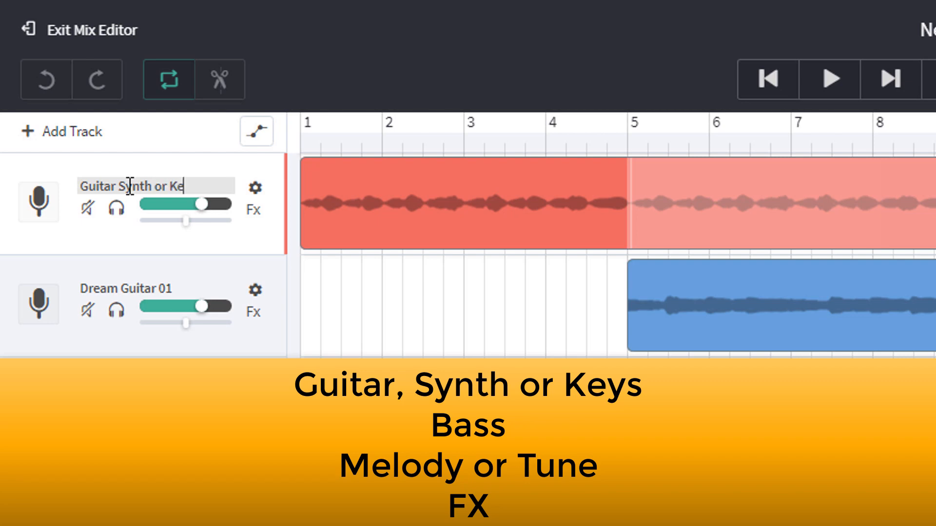
type("ys")
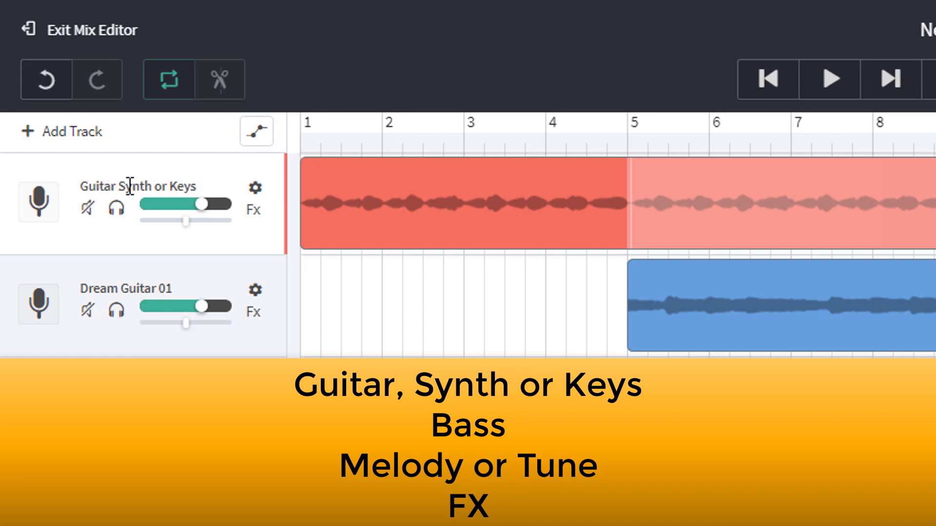
mouse_move(316, 320)
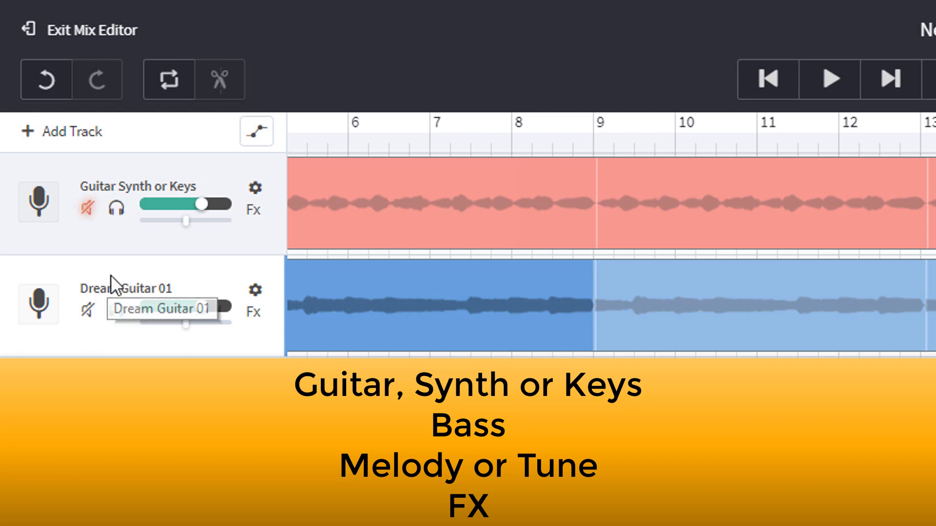
Step: Copy the first track's name onto Dream Guitar 01, numbering them Guitar Synth or Keys 1 and 2
double_click(138, 186)
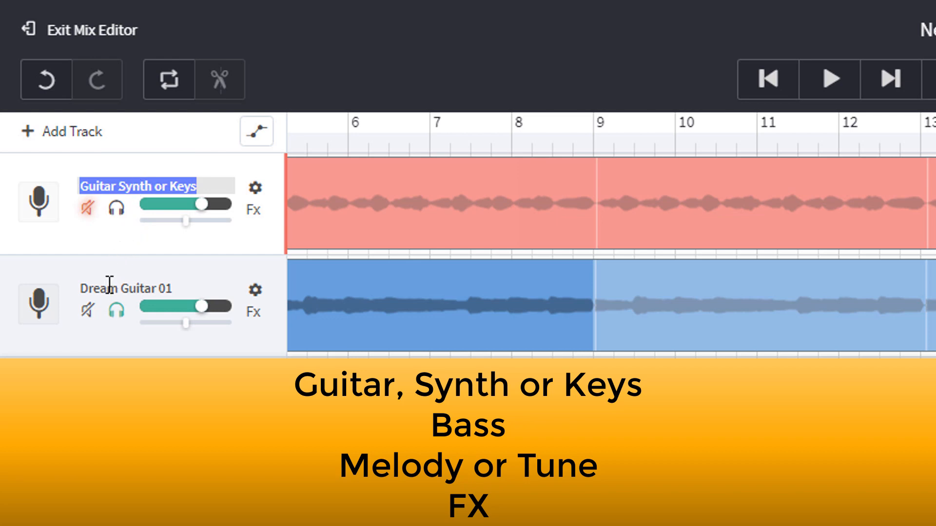
double_click(126, 289)
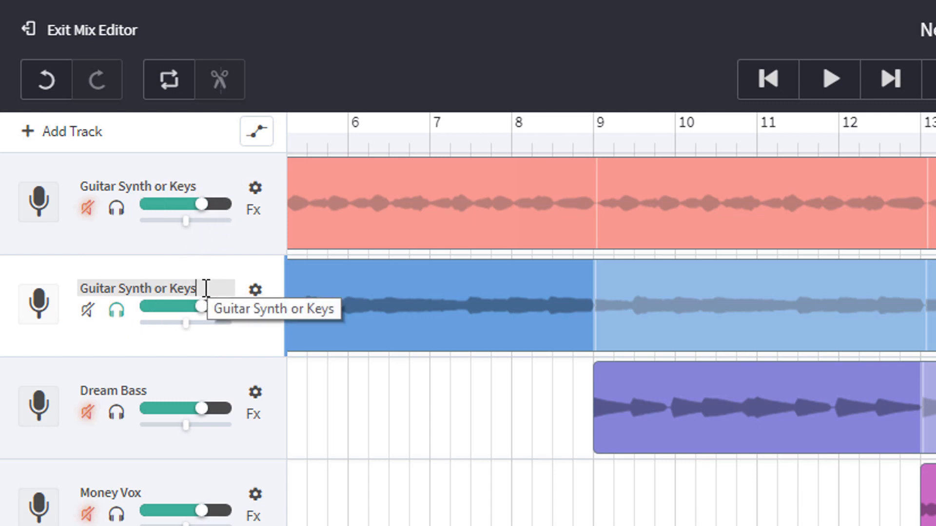
type("0")
left_click(157, 186)
type(" 1")
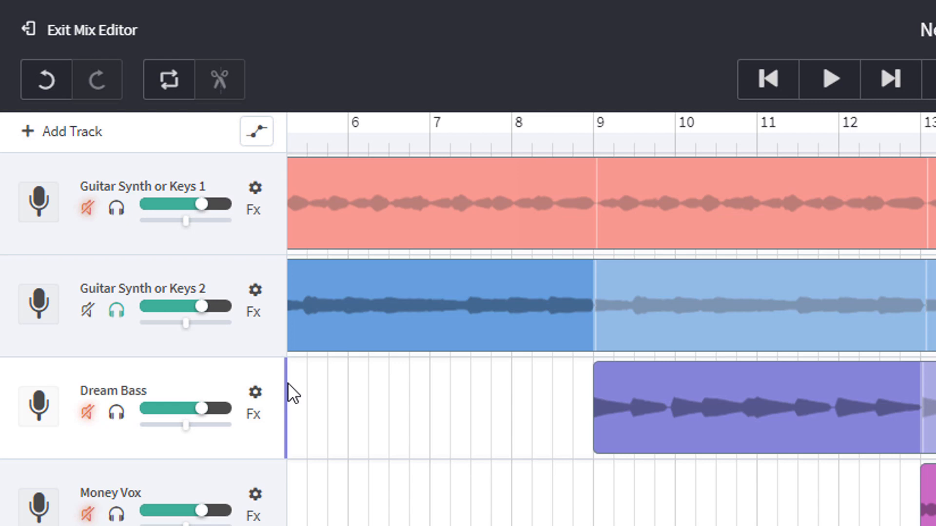
mouse_move(313, 520)
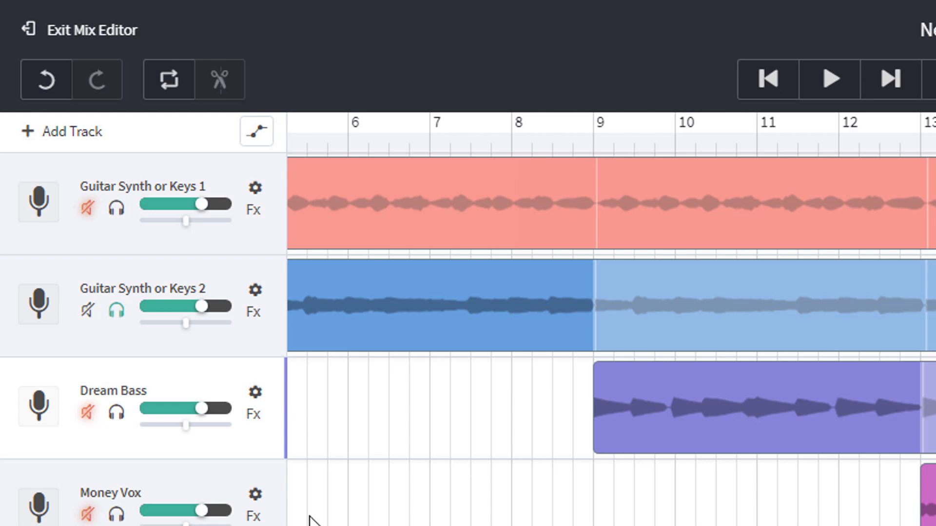
mouse_move(118, 410)
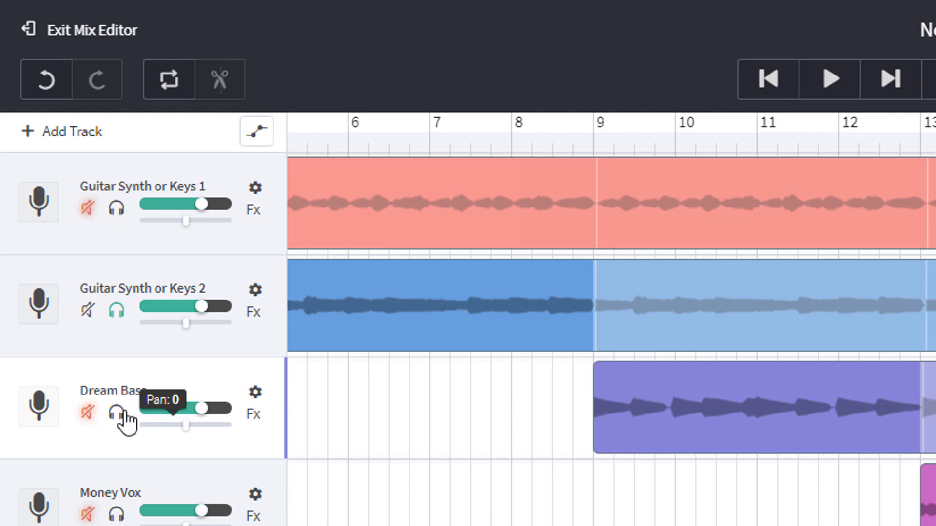
mouse_move(205, 421)
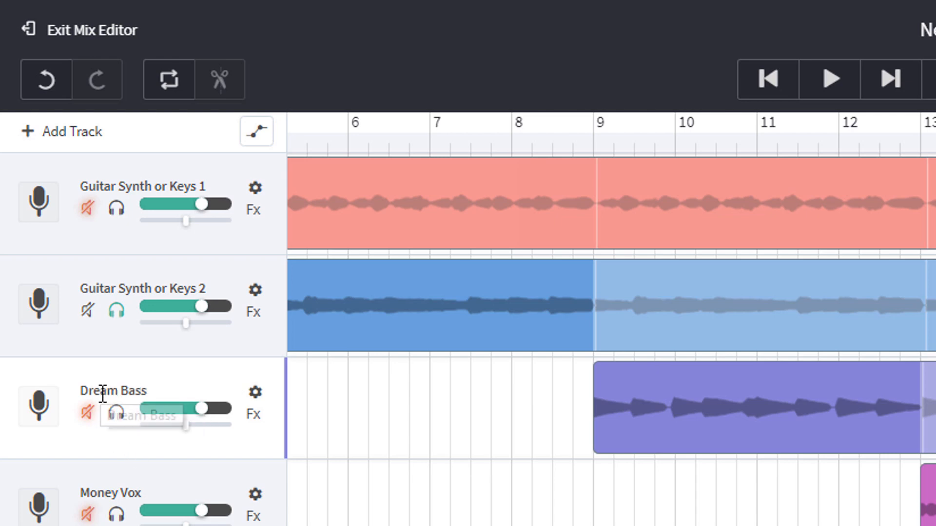
Step: Rename the Dream Bass track to 'Bass'
double_click(100, 391)
type("Bass")
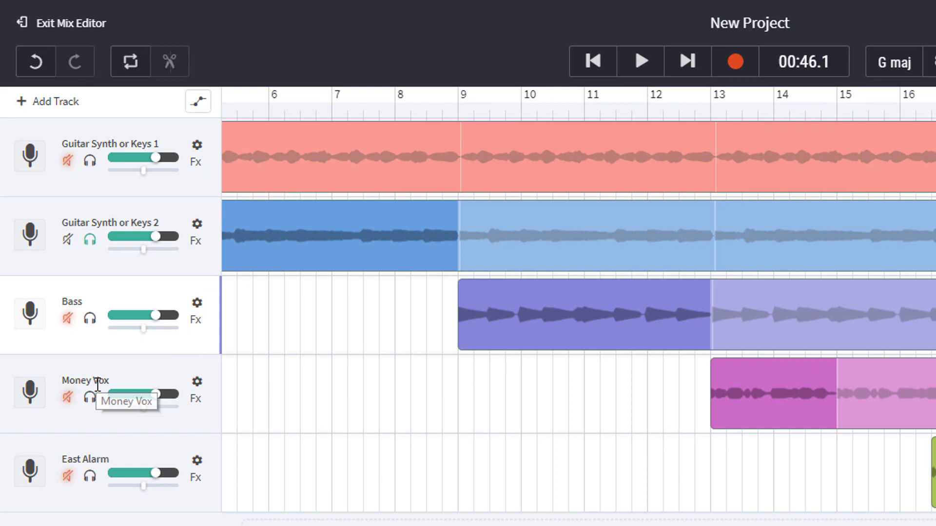
mouse_move(92, 380)
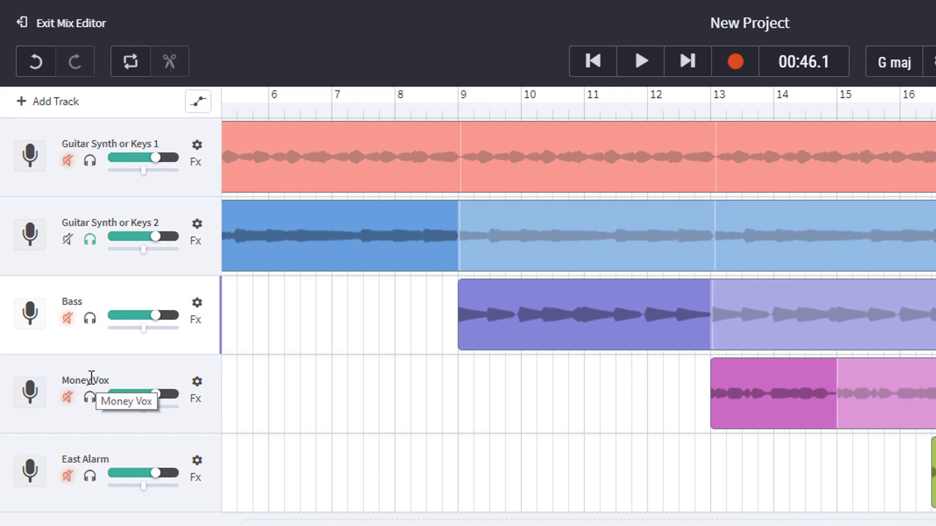
mouse_move(337, 397)
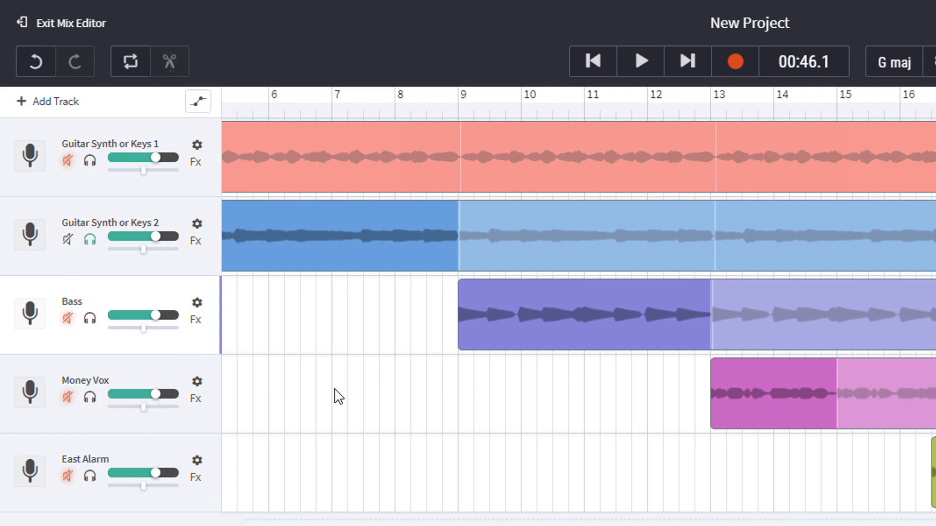
mouse_move(725, 121)
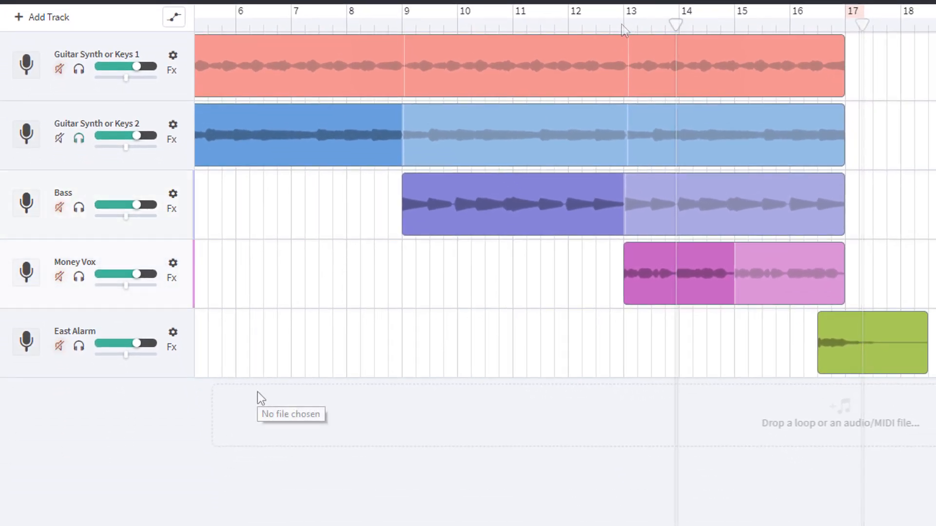
left_click(78, 275)
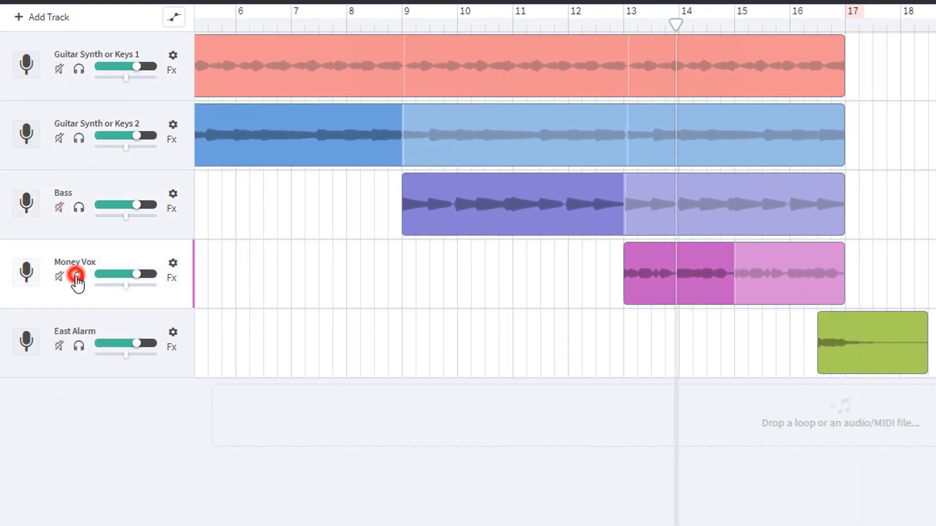
left_click(78, 277)
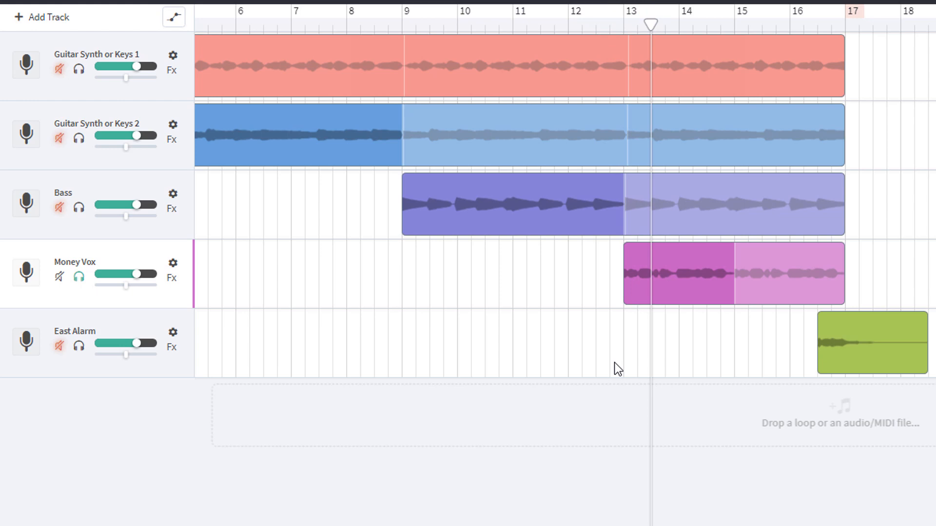
left_click(690, 24)
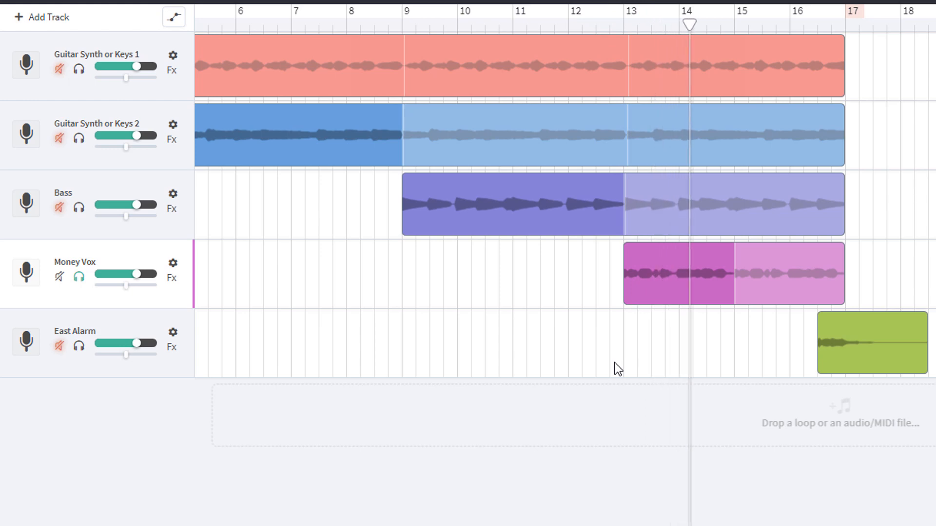
left_click(727, 26)
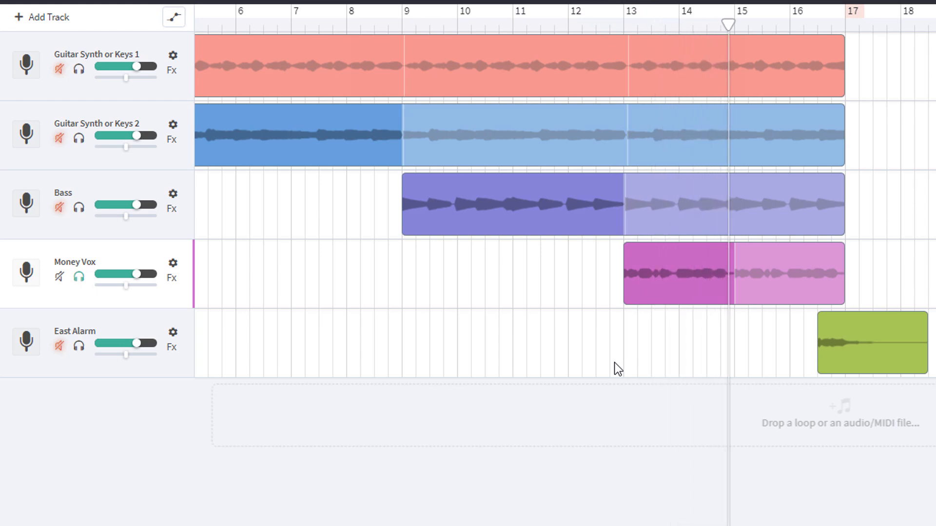
left_click(767, 11)
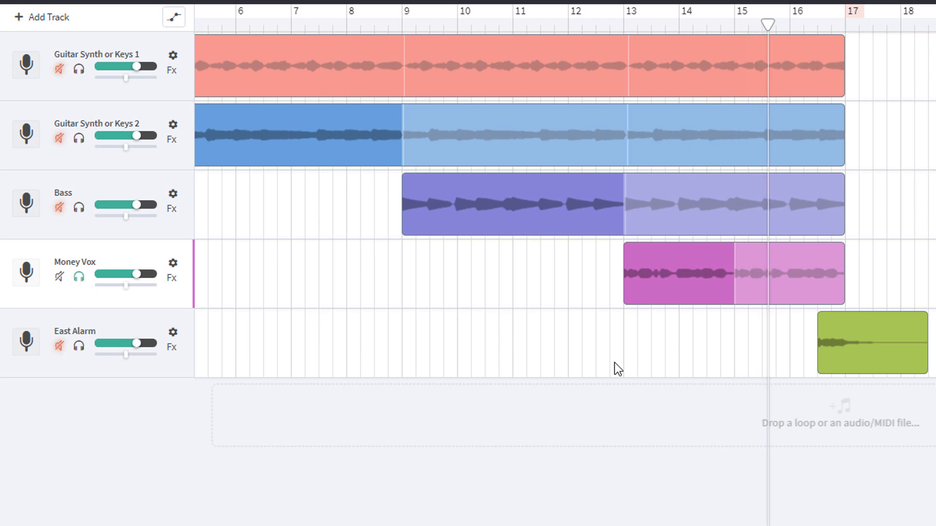
left_click(806, 26)
type("Me")
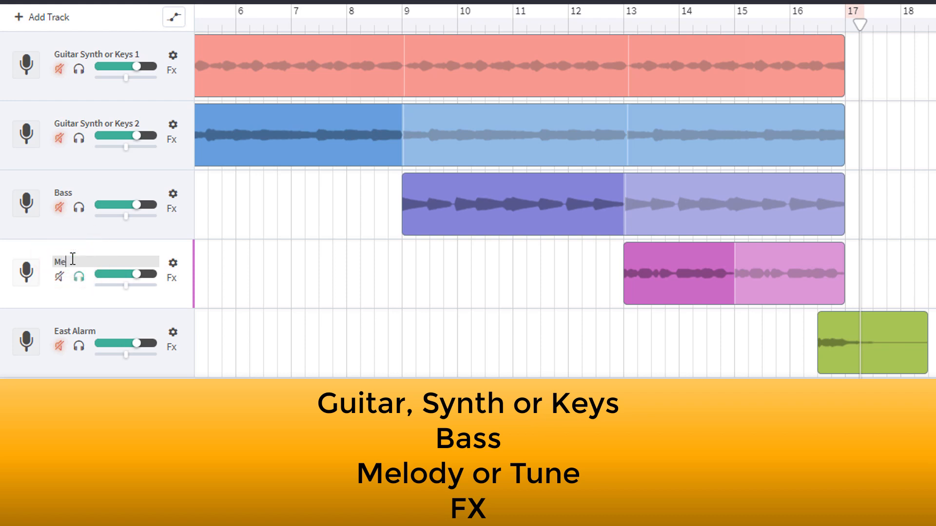
Step: Rename the Money Vox track to 'Melody or Tune'
type("lody or Tune")
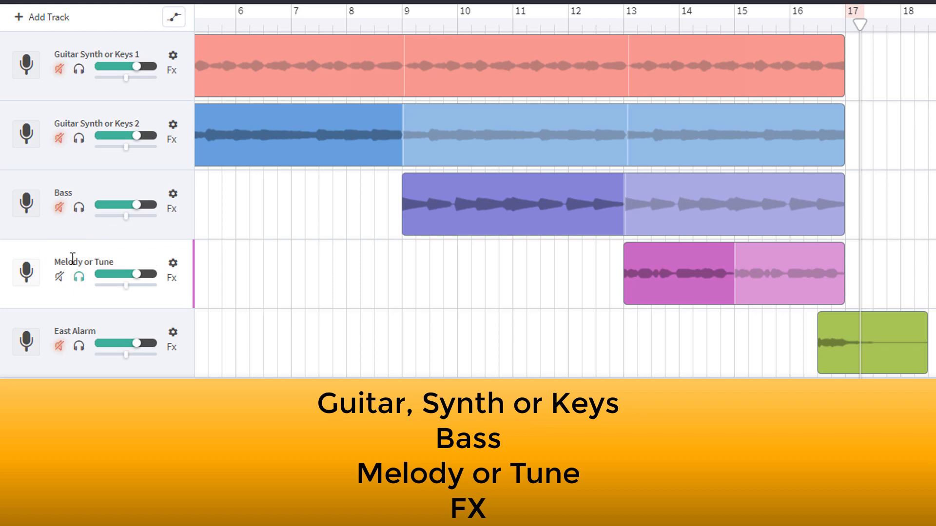
mouse_move(39, 291)
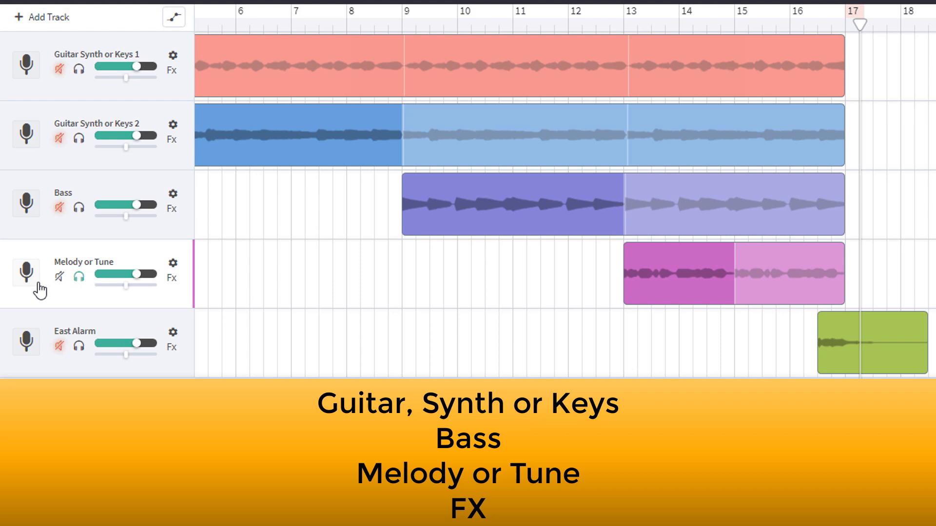
mouse_move(83, 329)
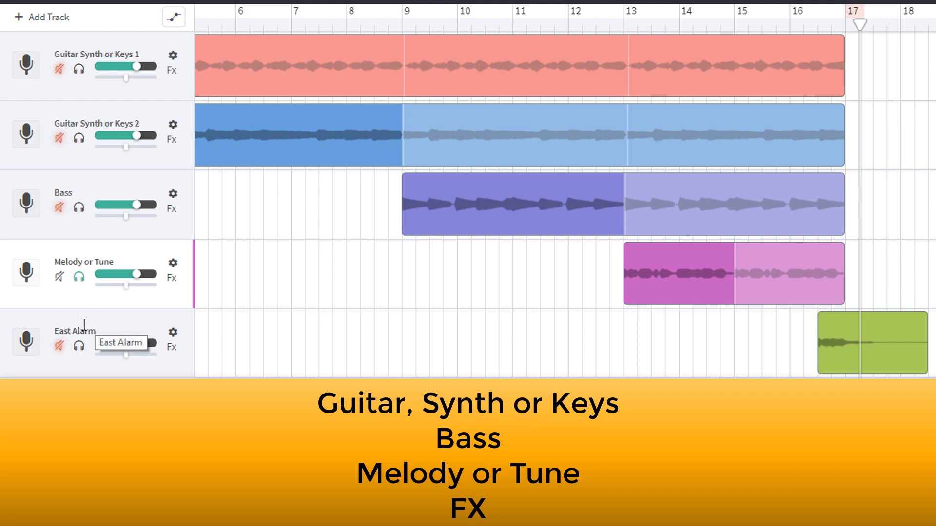
mouse_move(76, 328)
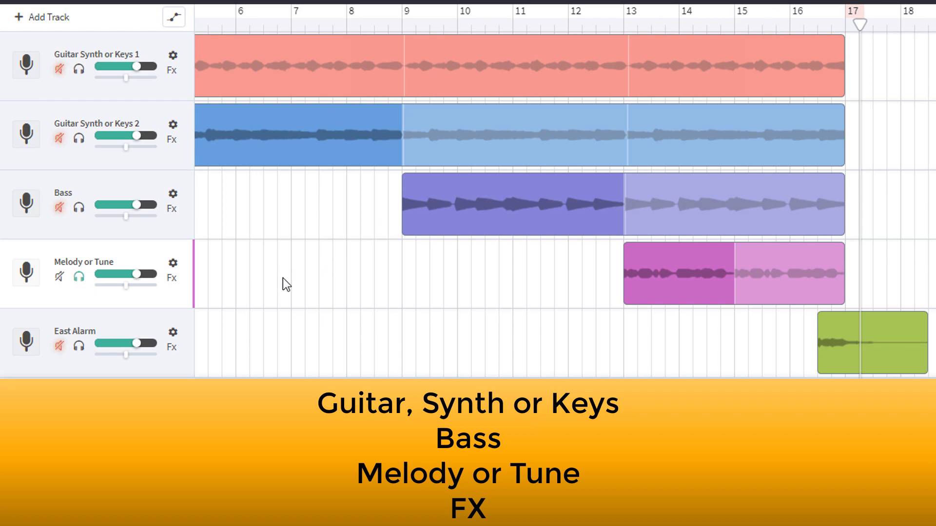
Step: Solo the East Alarm track so it plays alone
left_click(78, 279)
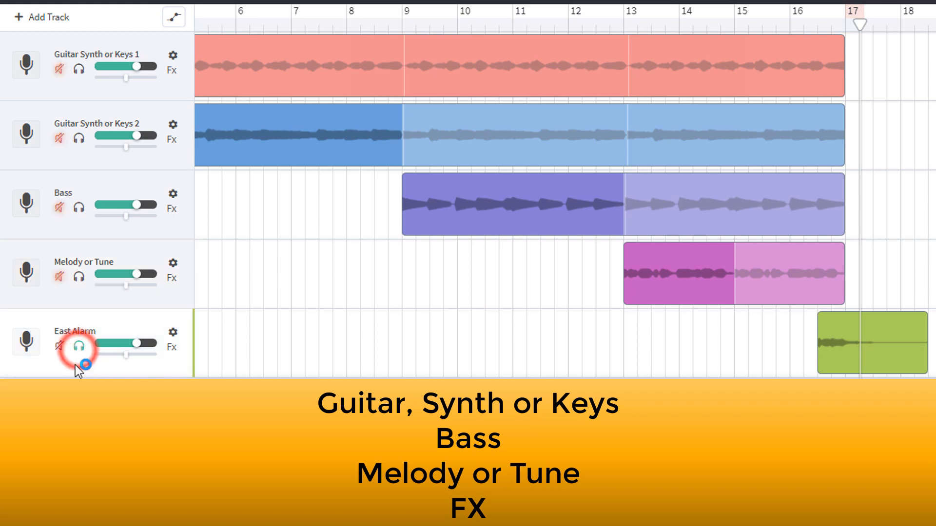
left_click(78, 346)
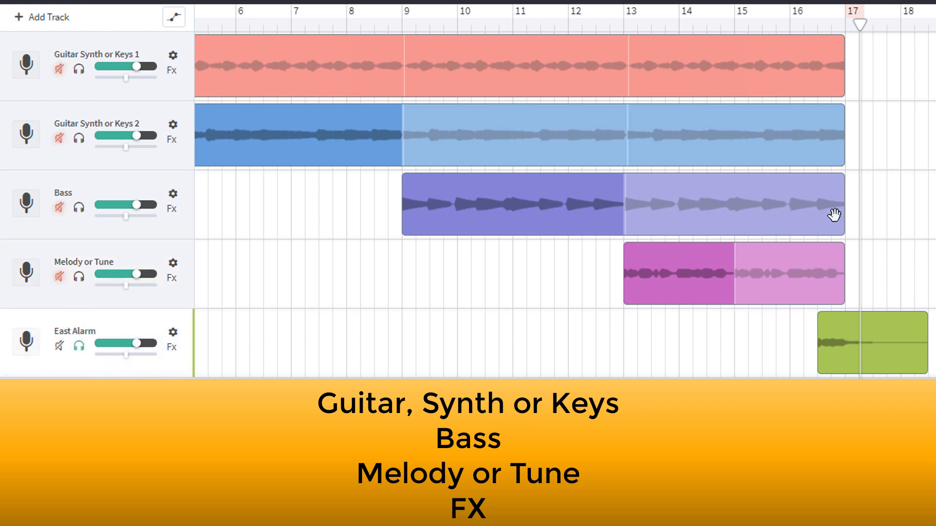
mouse_move(801, 32)
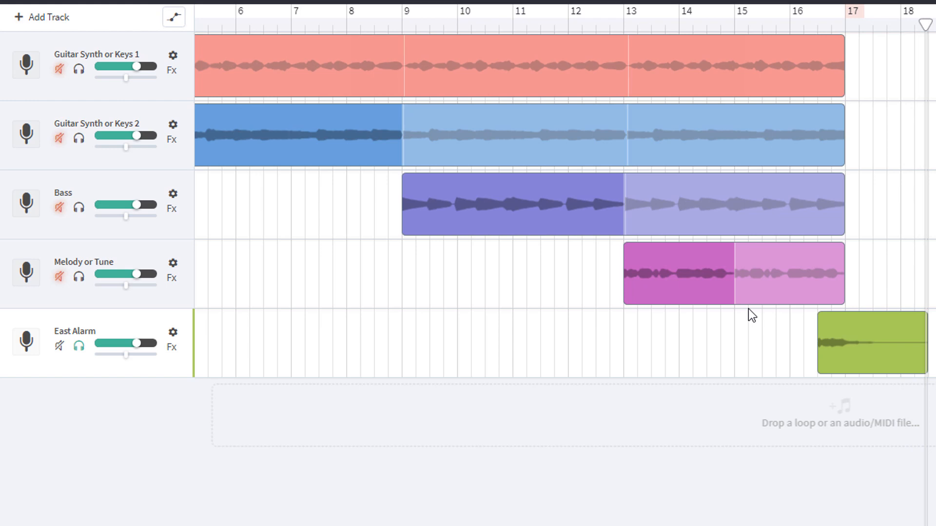
mouse_move(714, 323)
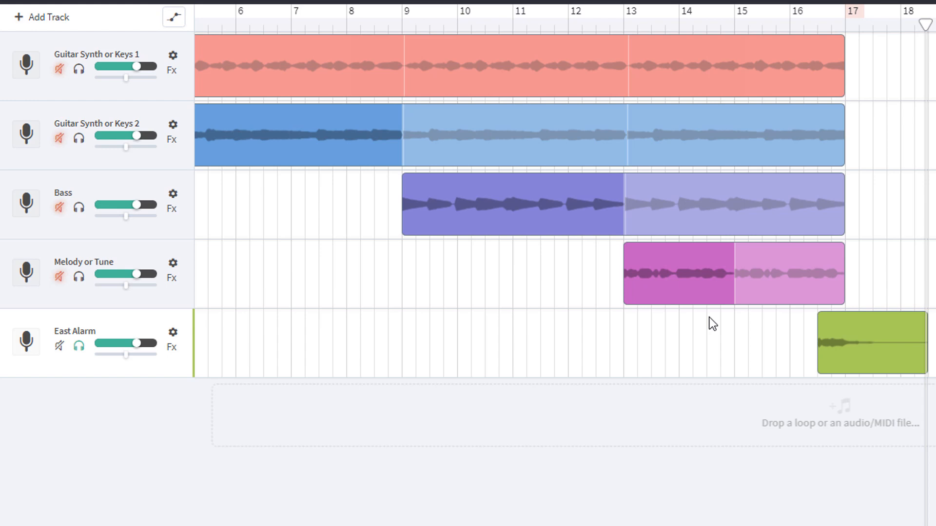
mouse_move(47, 340)
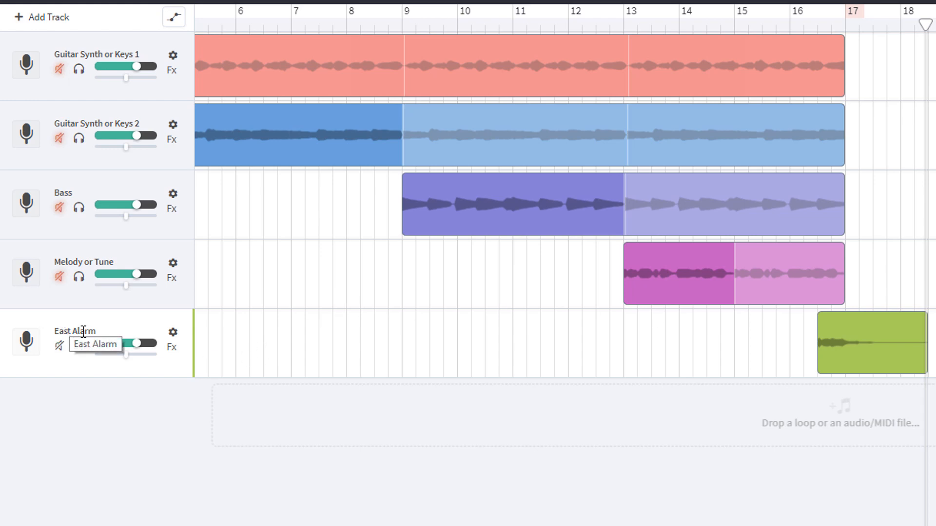
Step: Rename the East Alarm track to 'FX'
double_click(75, 331)
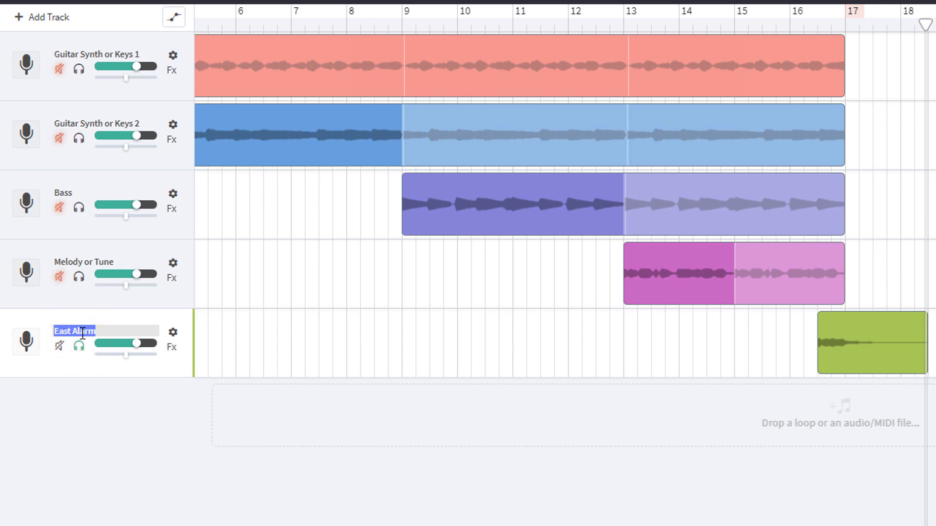
type("Fx")
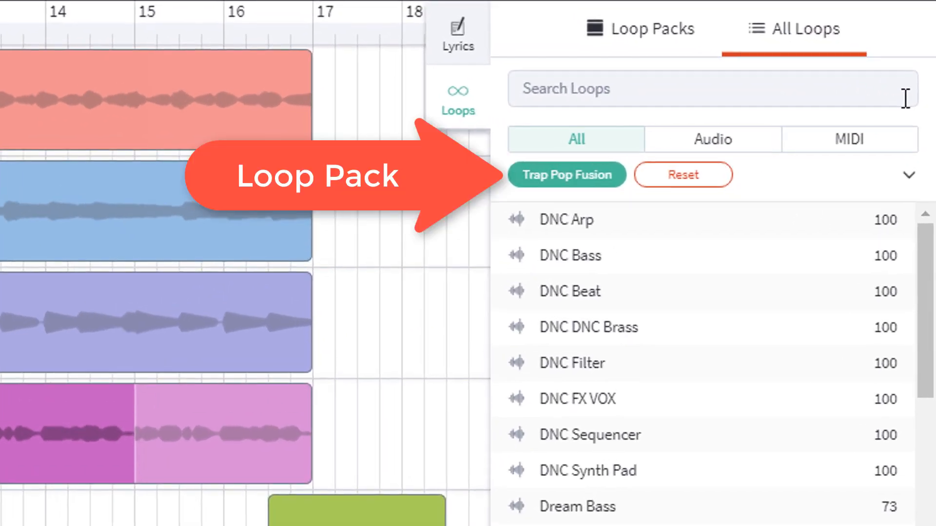
mouse_move(608, 205)
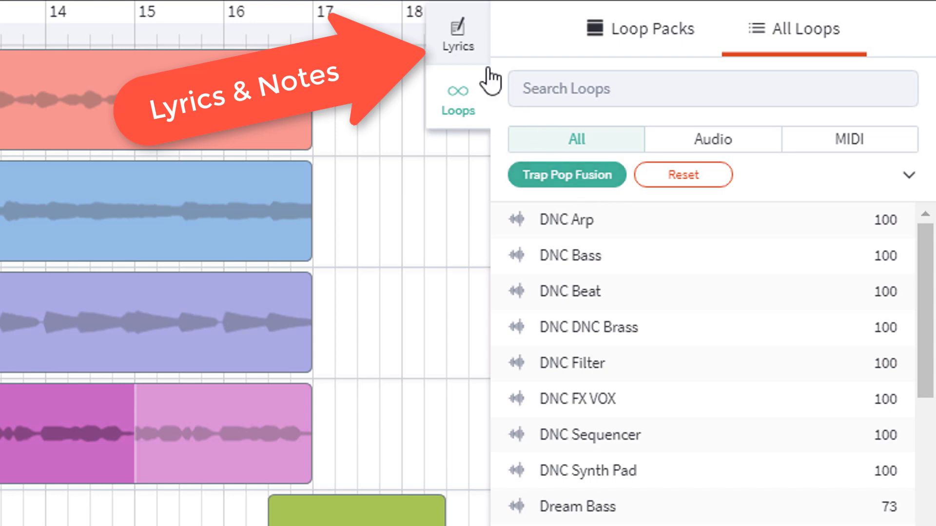
Step: Add 'Trap pop Fusion' as the first line of the project's lyrics and notes
left_click(459, 30)
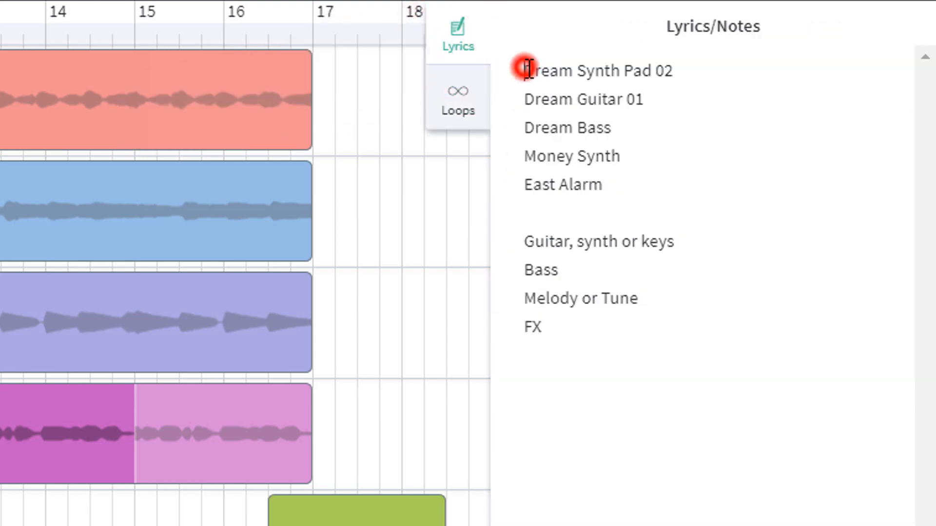
type("Trap pop Fusion")
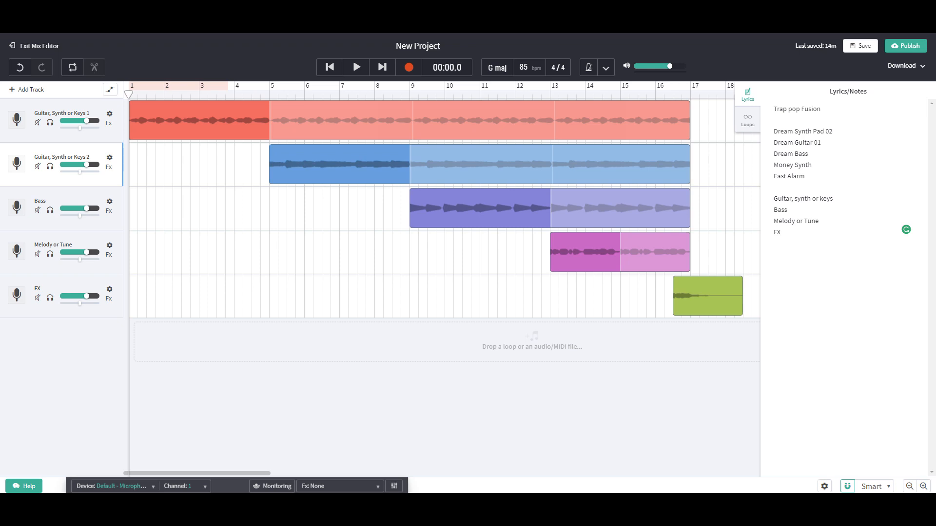
Step: Retitle the project from New Project to 'Be The Change'
left_click(418, 46)
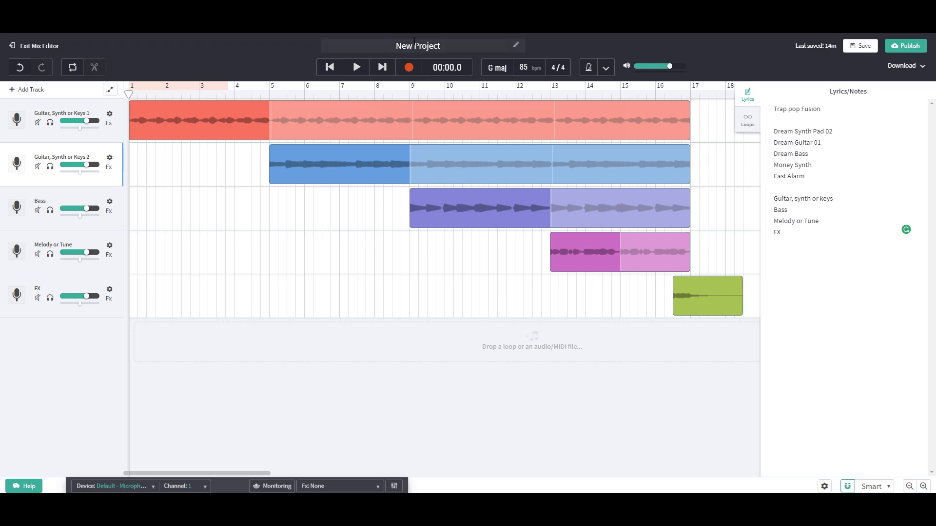
double_click(426, 46)
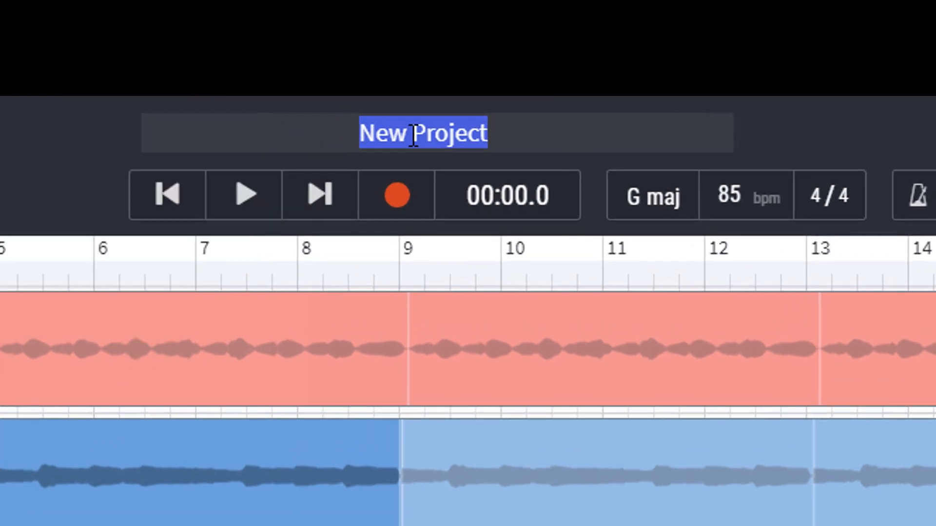
type("Be")
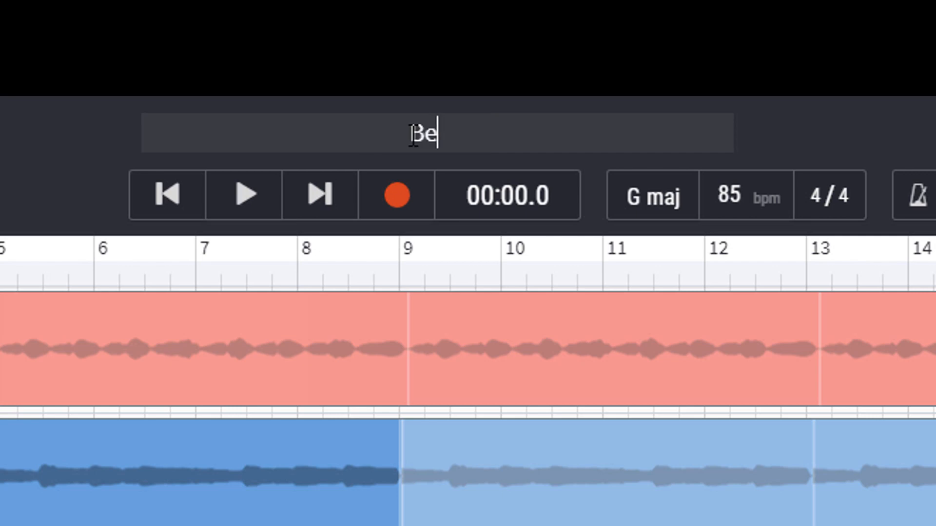
type("The")
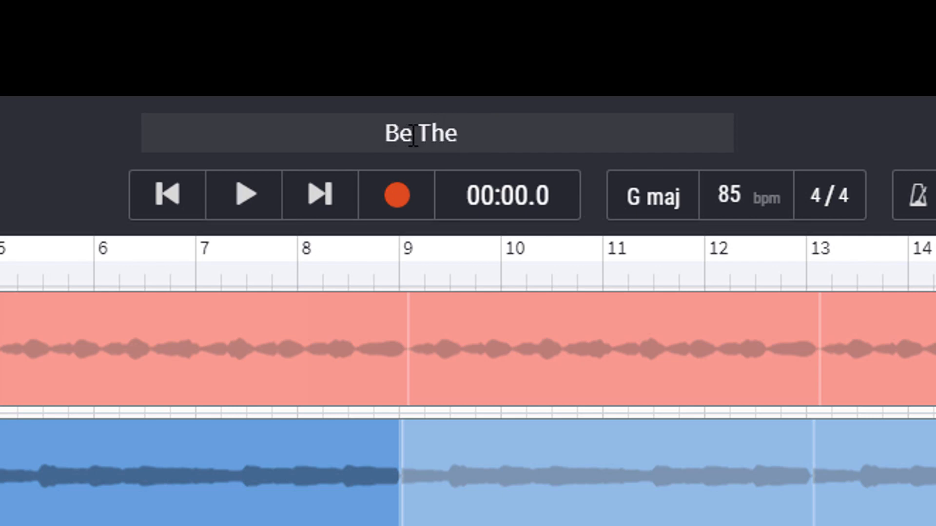
type("Change")
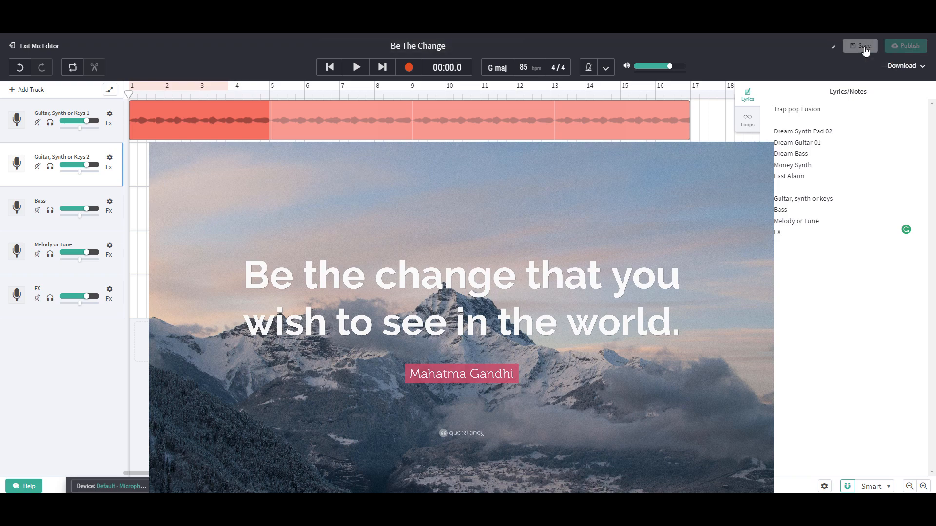
Step: Save 'Be The Change' as a new project revision
left_click(863, 46)
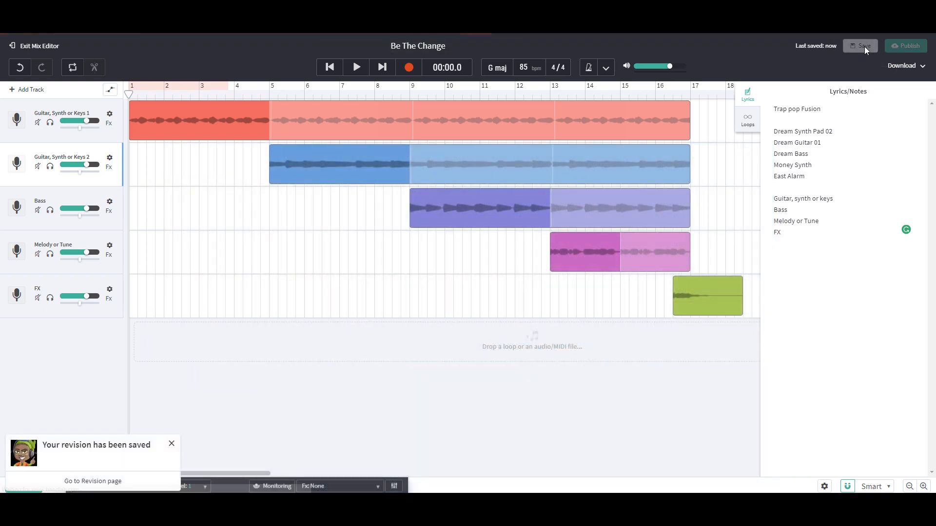